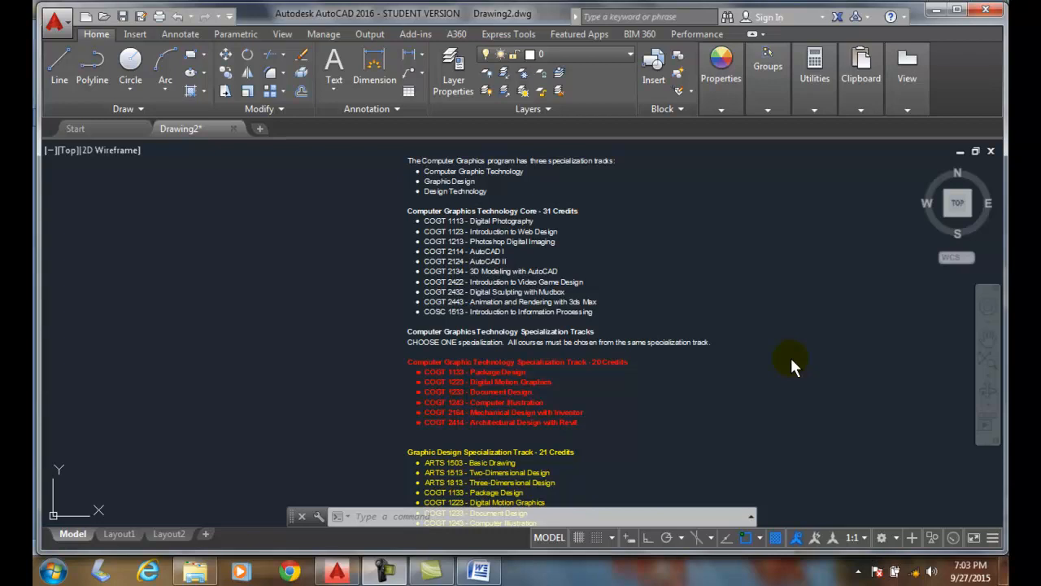
mouse_move(657, 370)
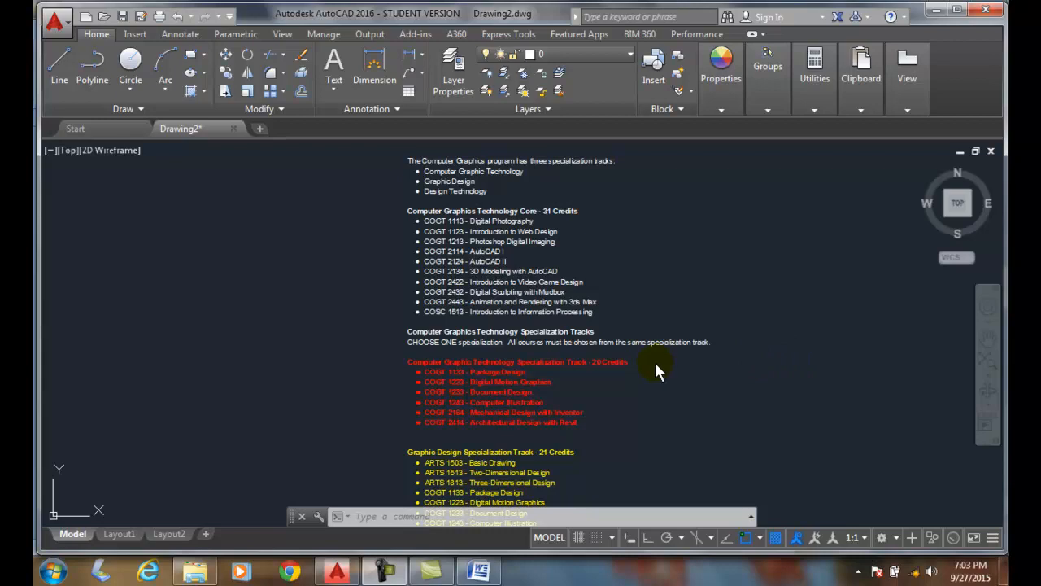
mouse_move(471, 374)
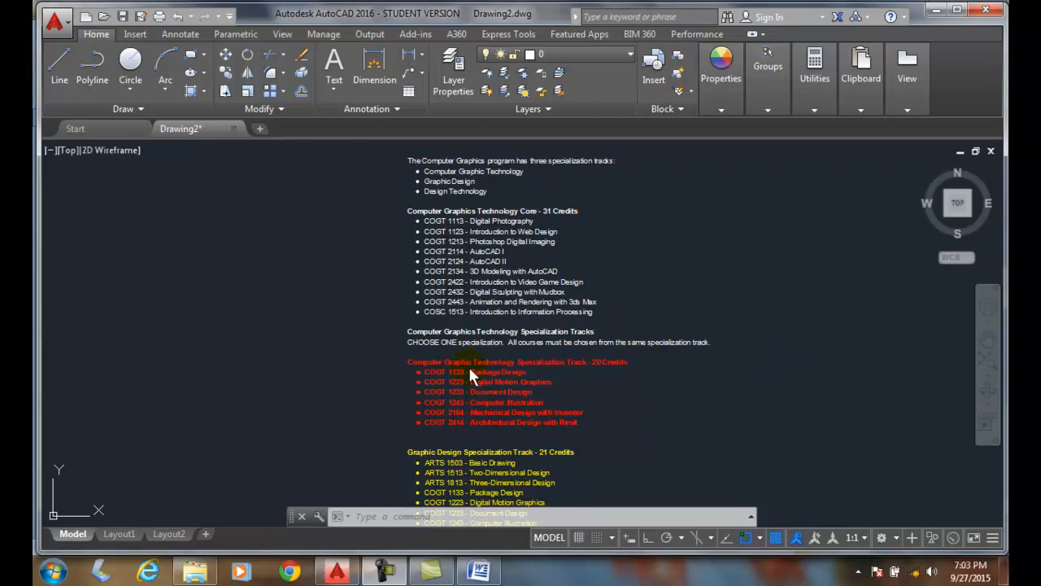
mouse_move(647, 387)
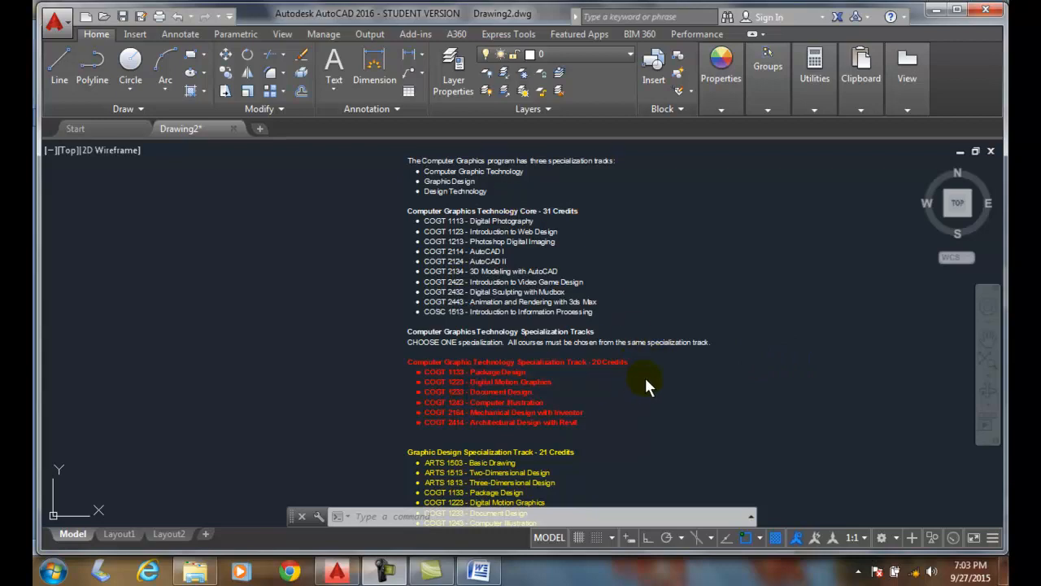
mouse_move(634, 386)
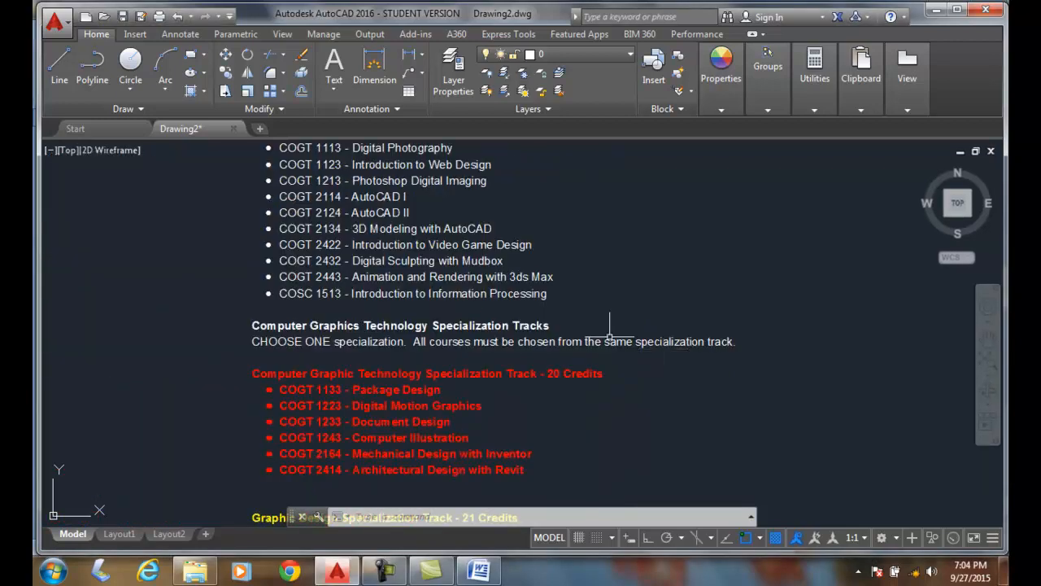
Open the curriculum MText and match the red bold track heading onto the CHOOSE ONE line
click(411, 341)
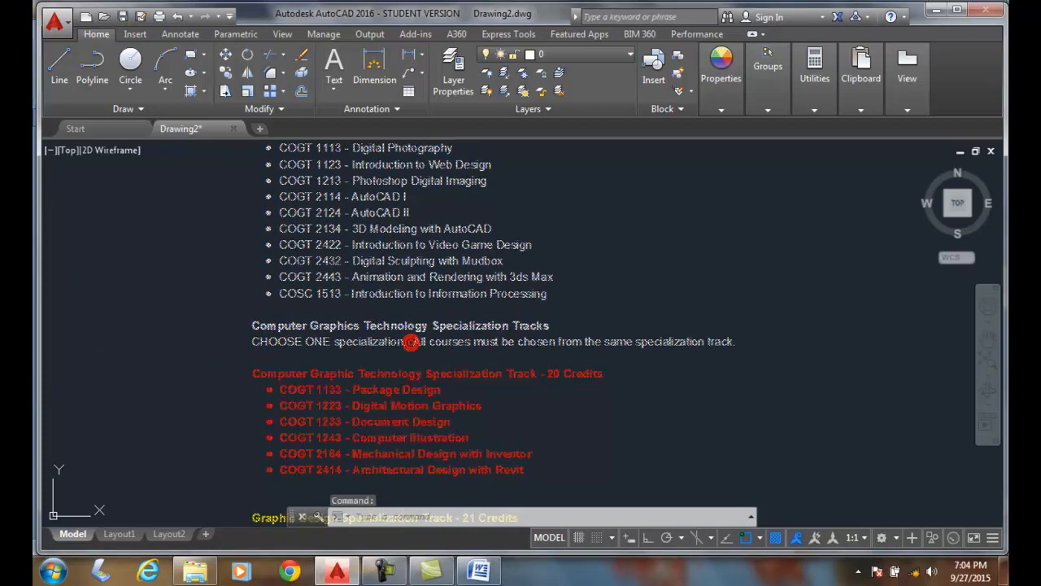
double_click(412, 341)
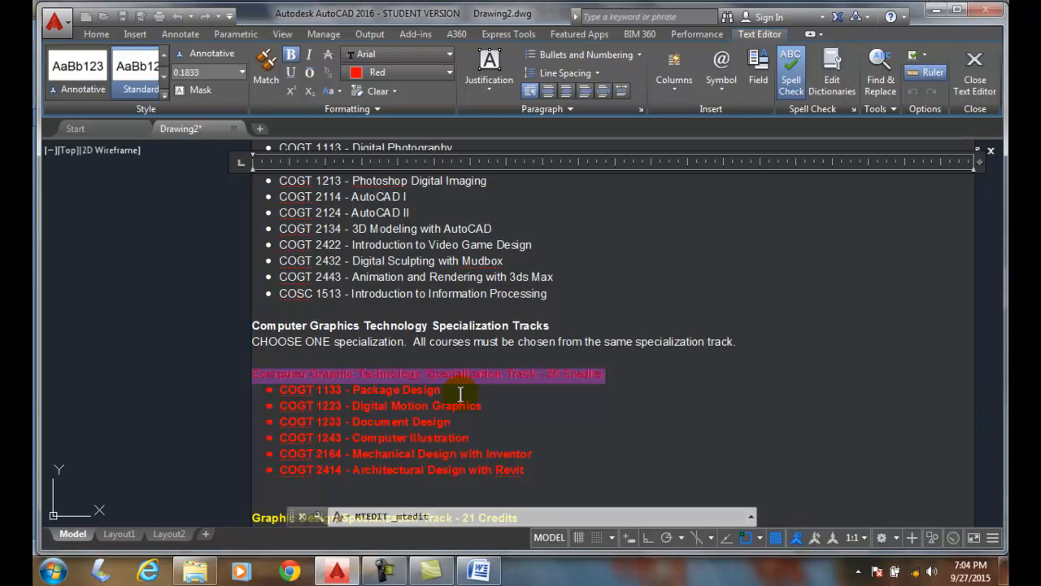
mouse_move(405, 386)
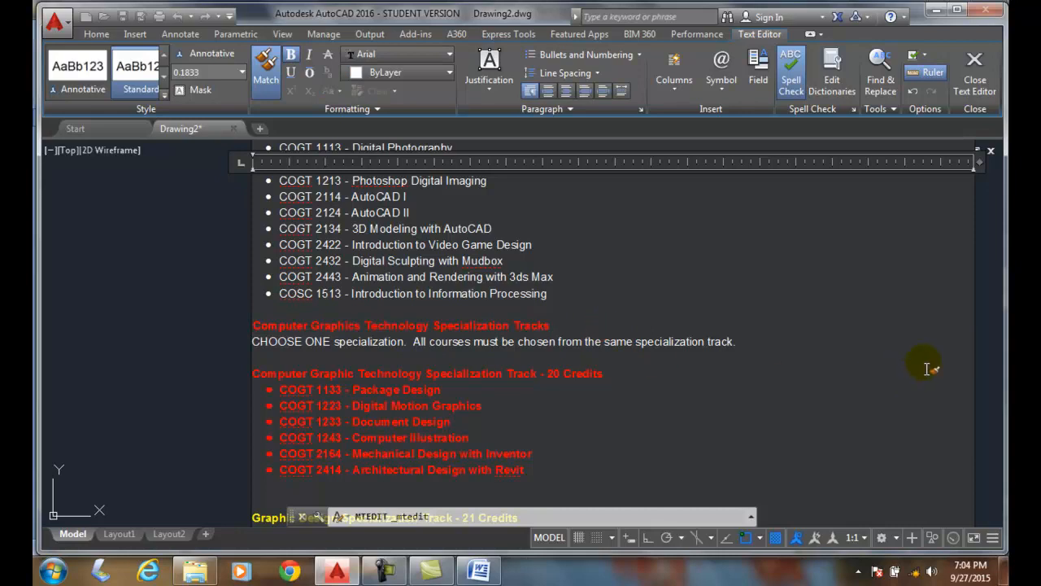
double_click(719, 341)
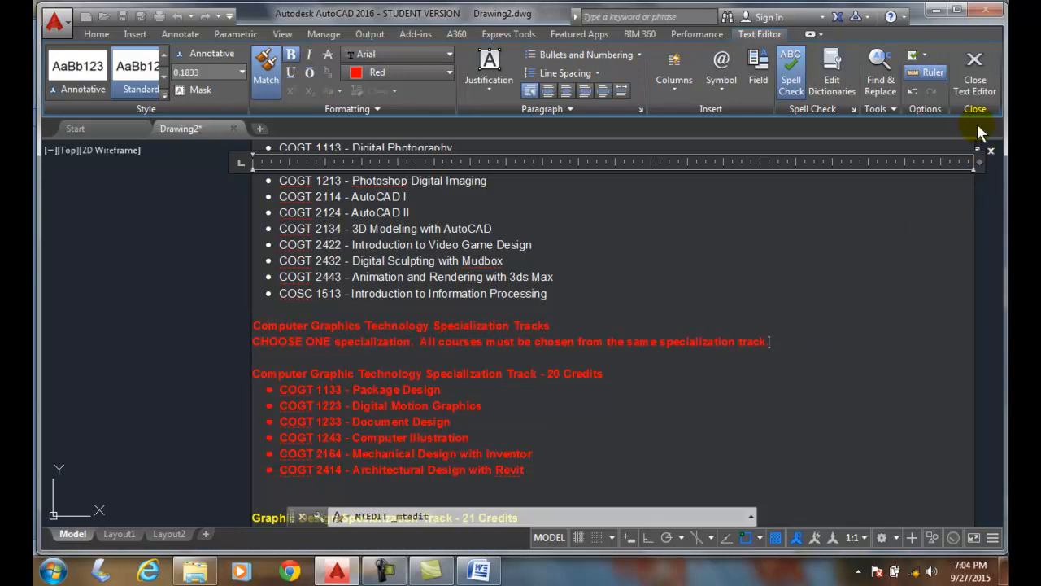
Close the text editor and scroll back to the curriculum text
click(975, 69)
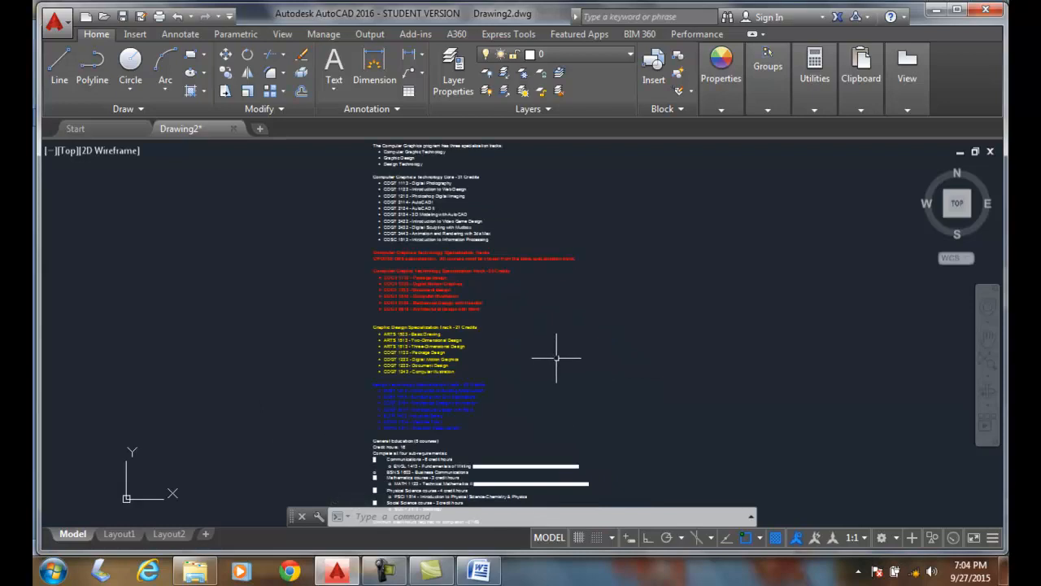
mouse_move(533, 352)
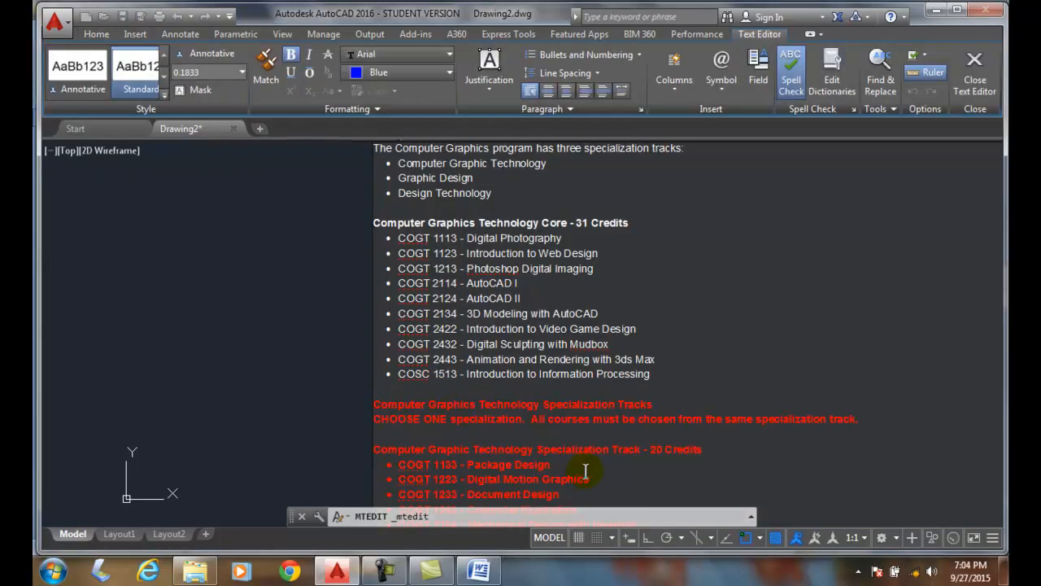
scroll(down, 3)
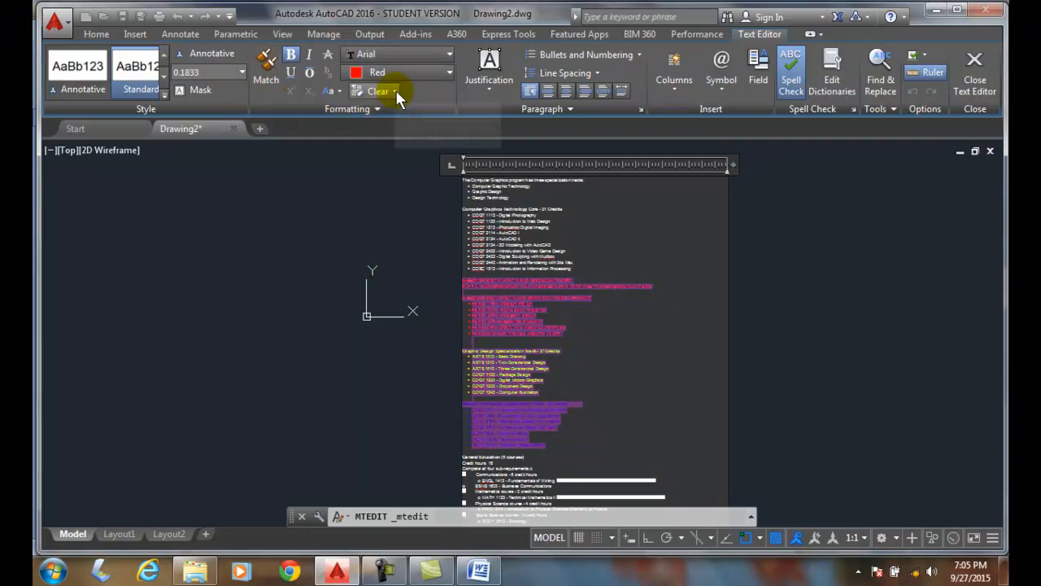
Apply Remove Character Formatting from the Clear menu to all the curriculum text
click(377, 91)
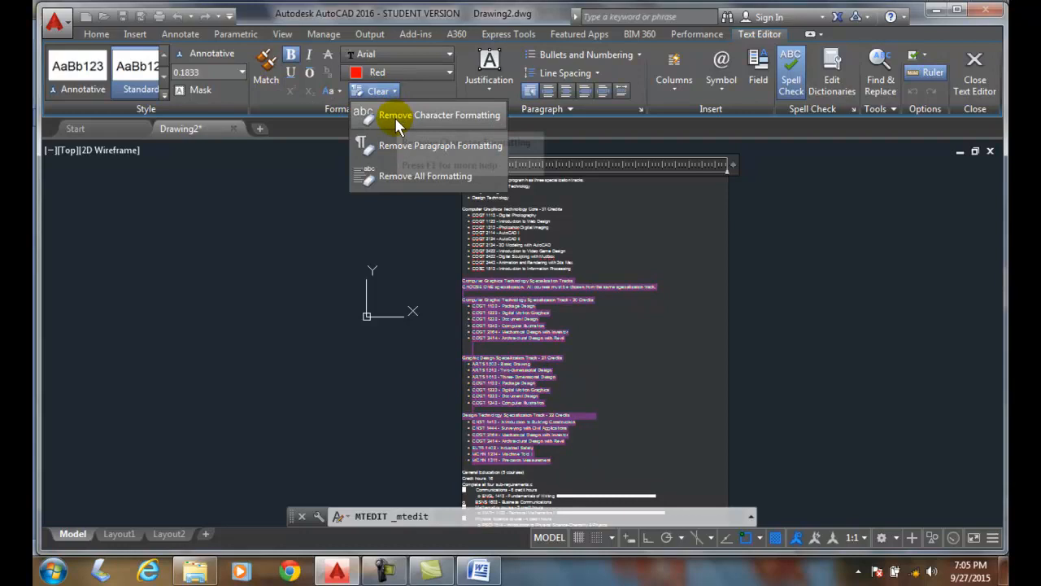
mouse_move(395, 114)
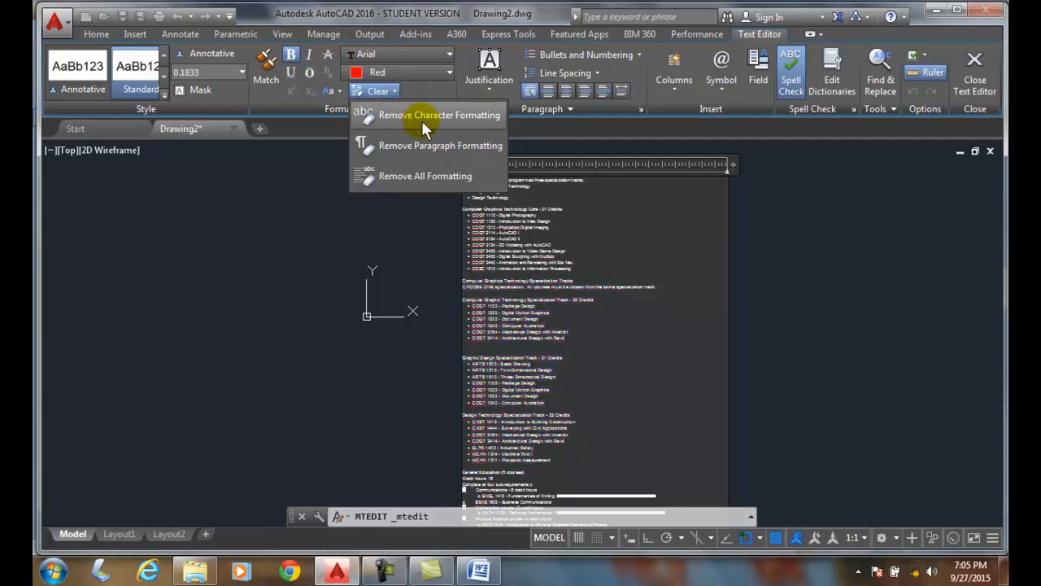
mouse_move(421, 145)
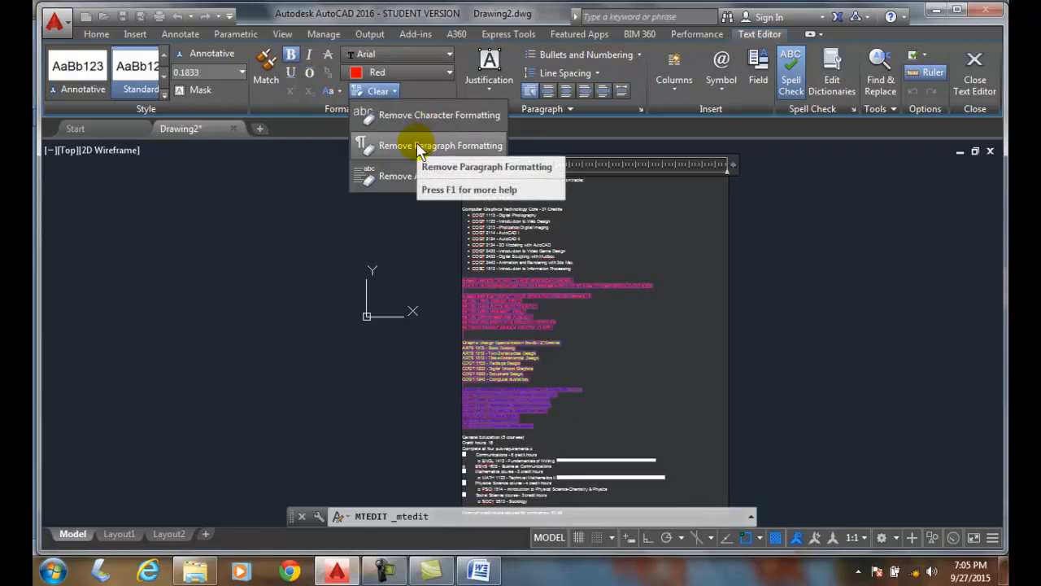
click(423, 144)
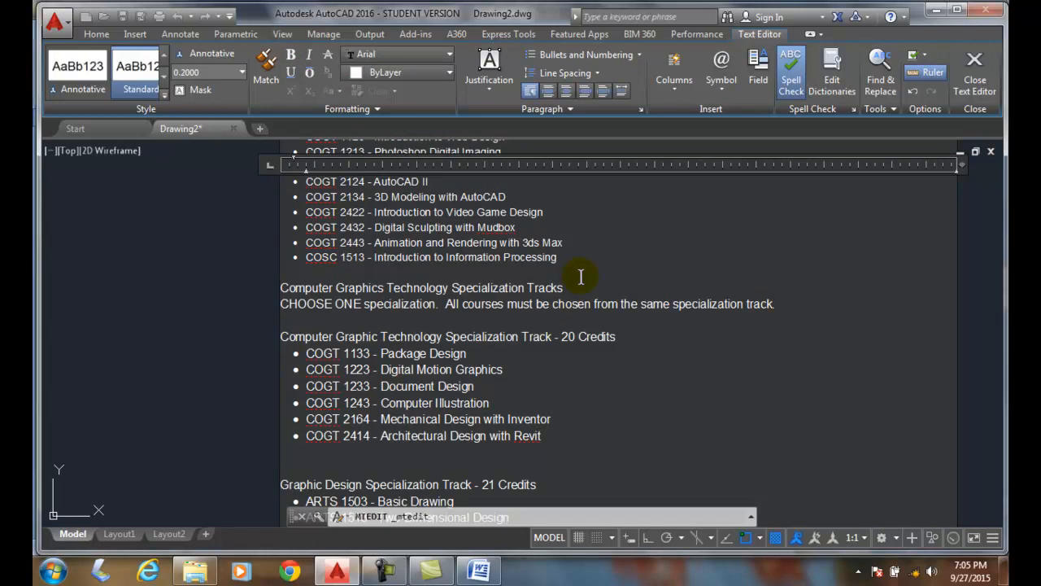
mouse_move(291, 136)
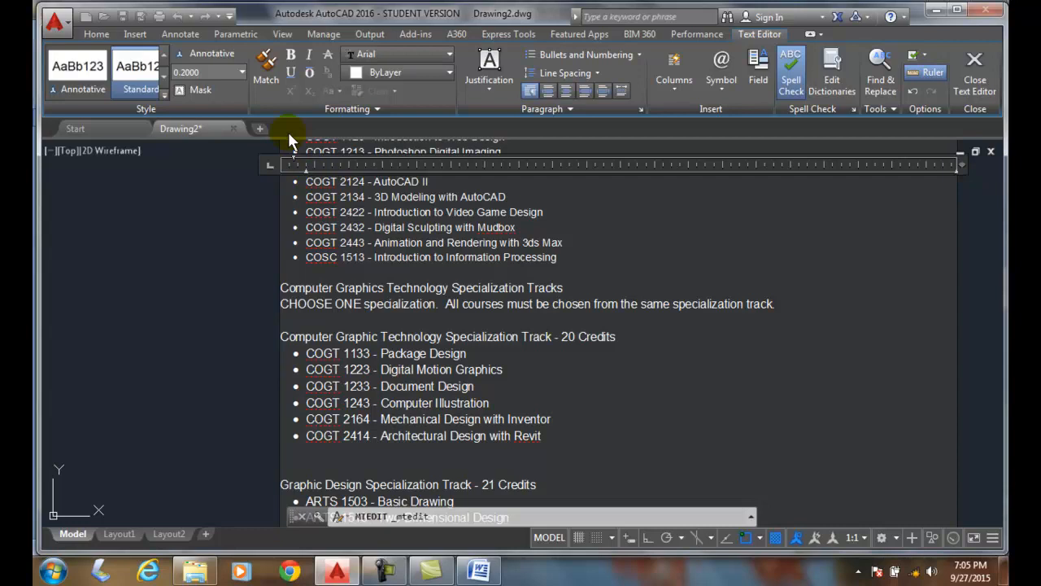
mouse_move(266, 71)
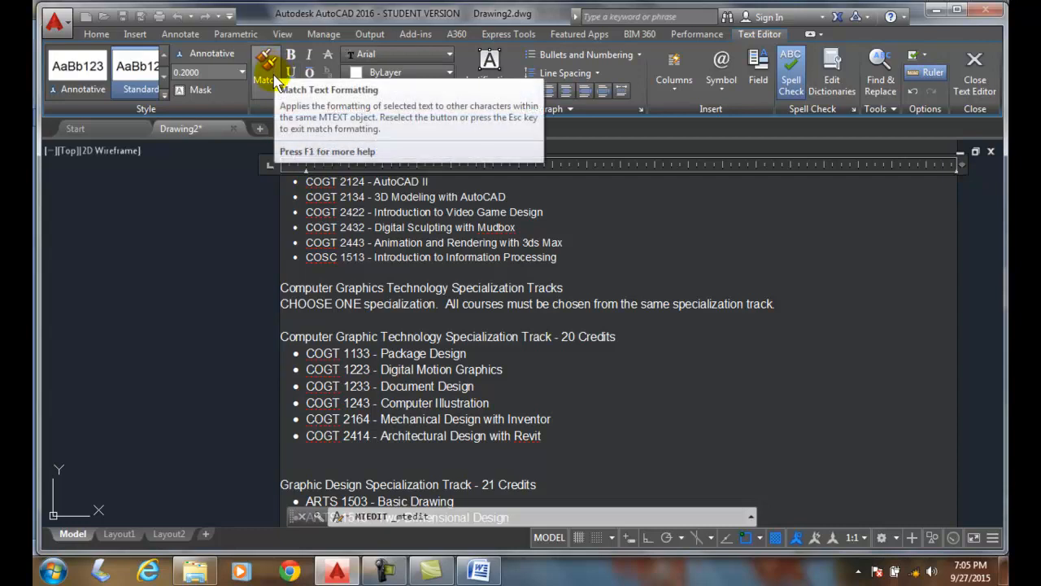